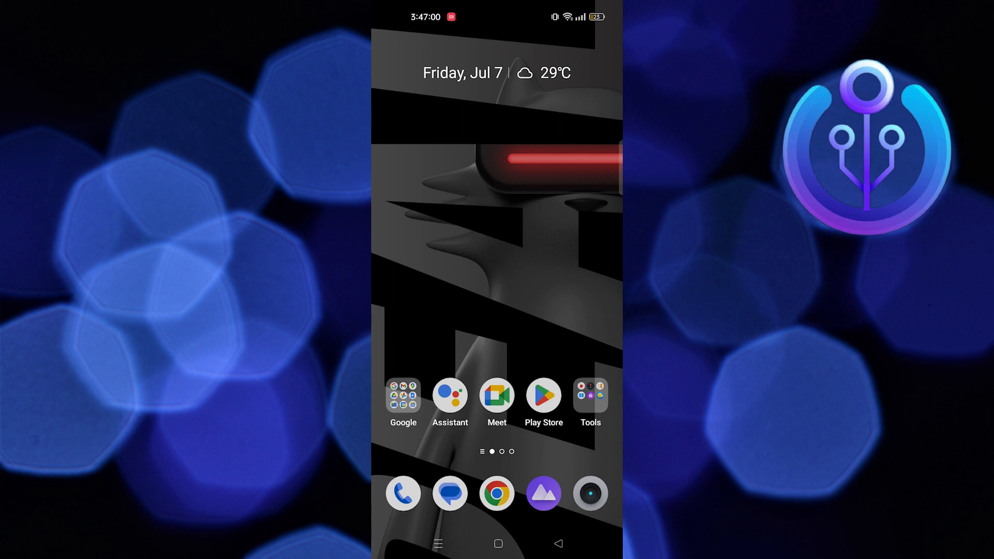
Step: Launch Chrome from the home-screen dock to reach the Google start page
click(496, 493)
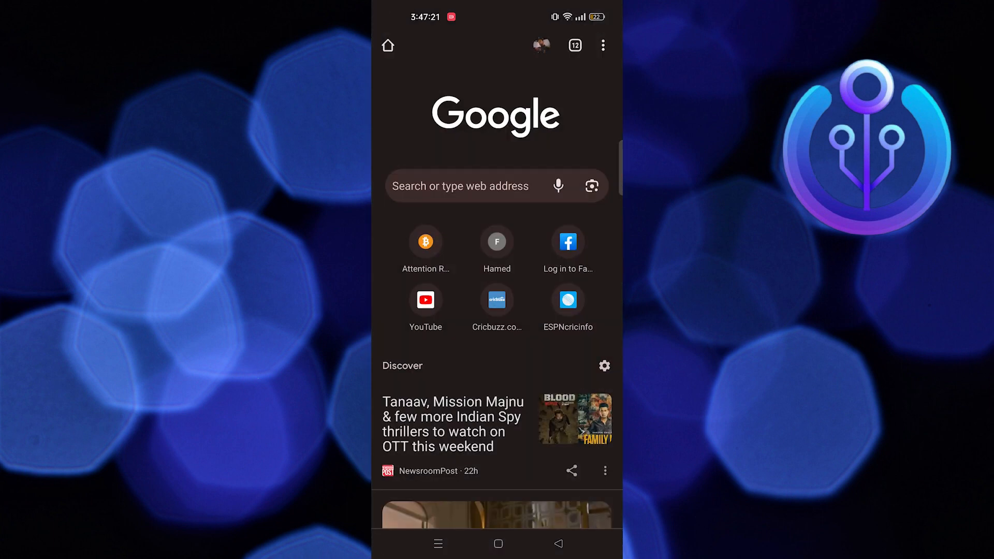
Step: Search Google for 'facebook support team contact' to get Facebook Help Center results
click(496, 186)
text(fa)
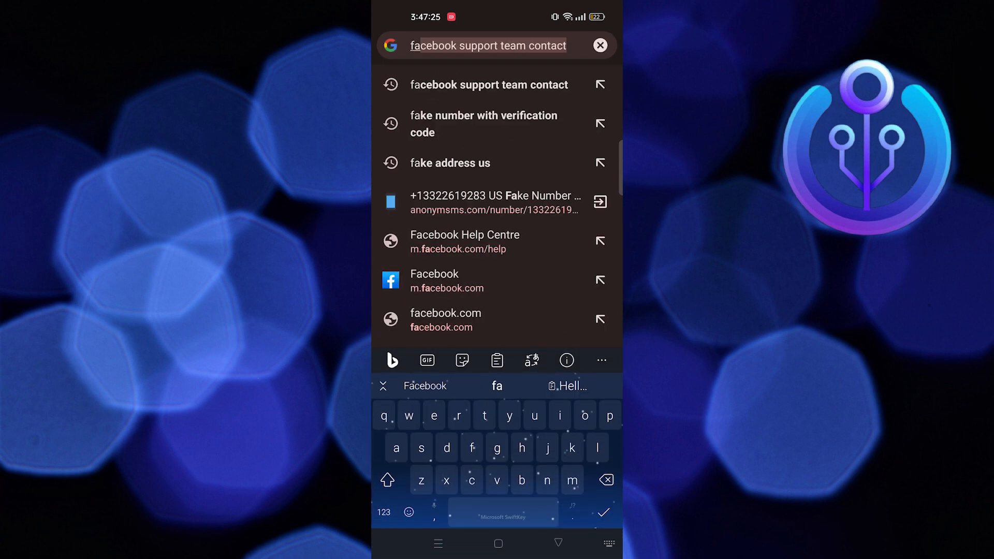
click(488, 85)
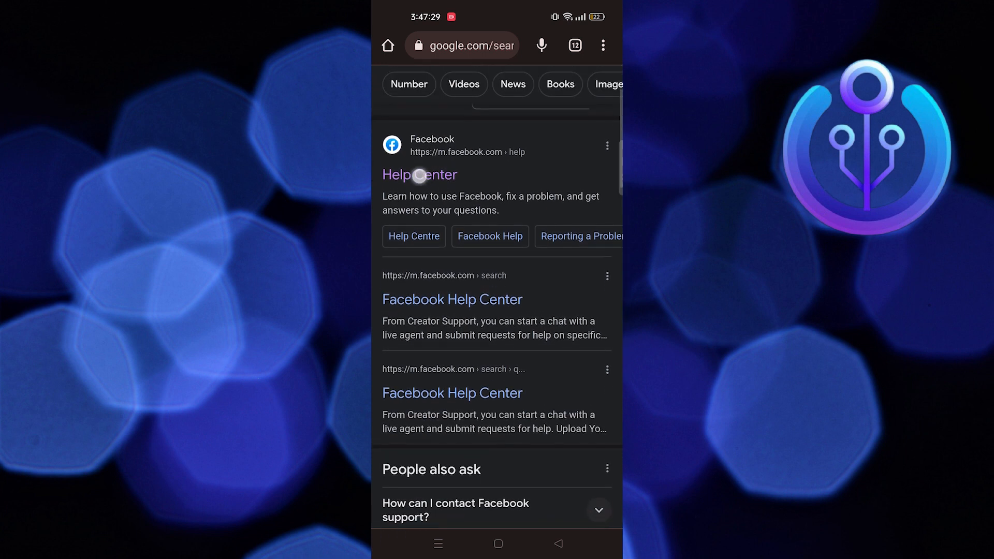
Step: Go from the Facebook Help Center result to its Account settings help article
click(420, 174)
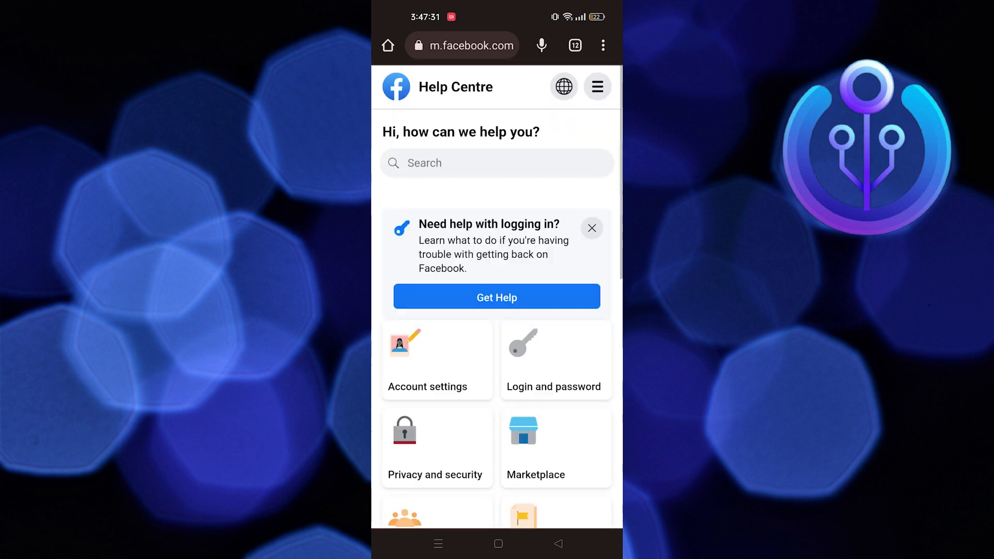
scroll(down, 3)
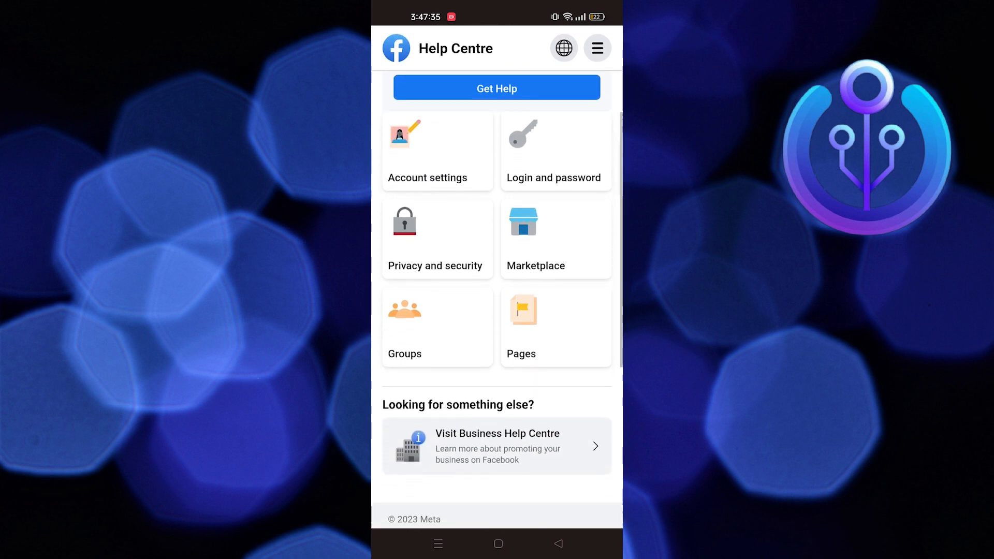
click(437, 152)
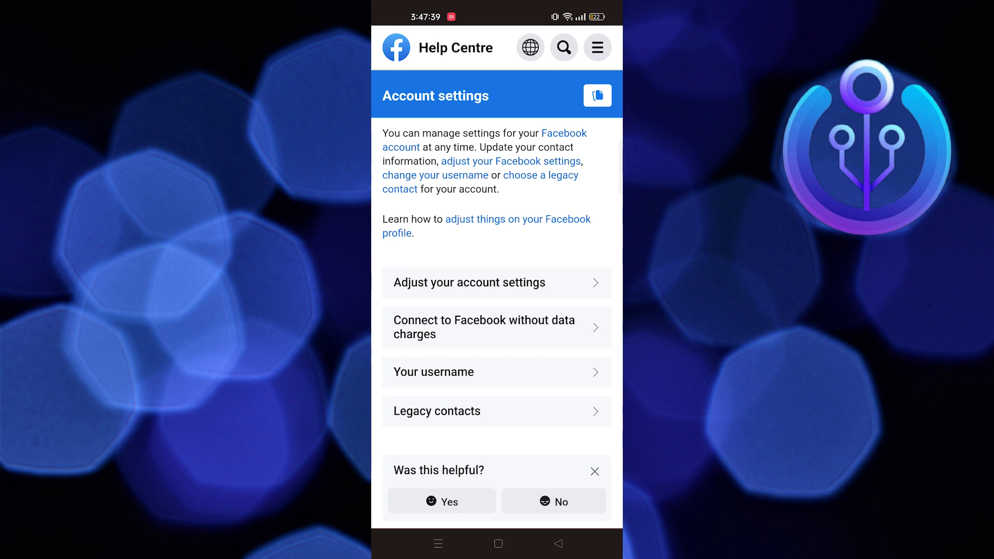
scroll(down, 3)
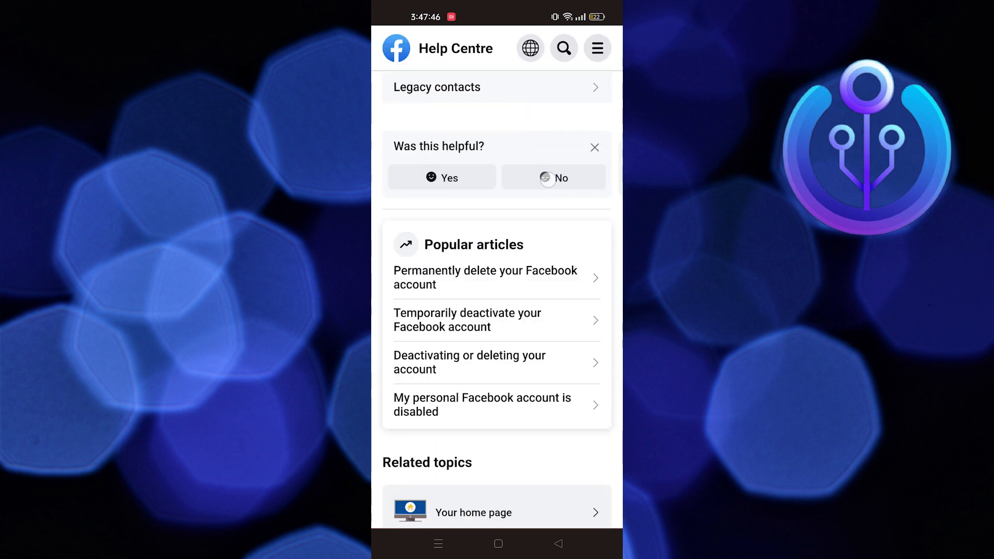
Step: Answer 'Was this helpful?' with No and activate the optional feedback text box
click(553, 178)
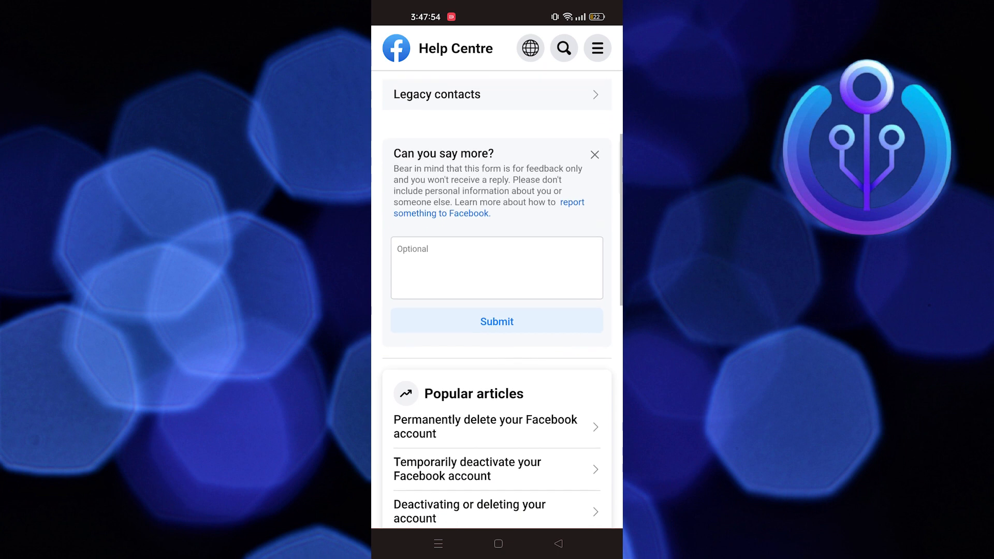
click(496, 268)
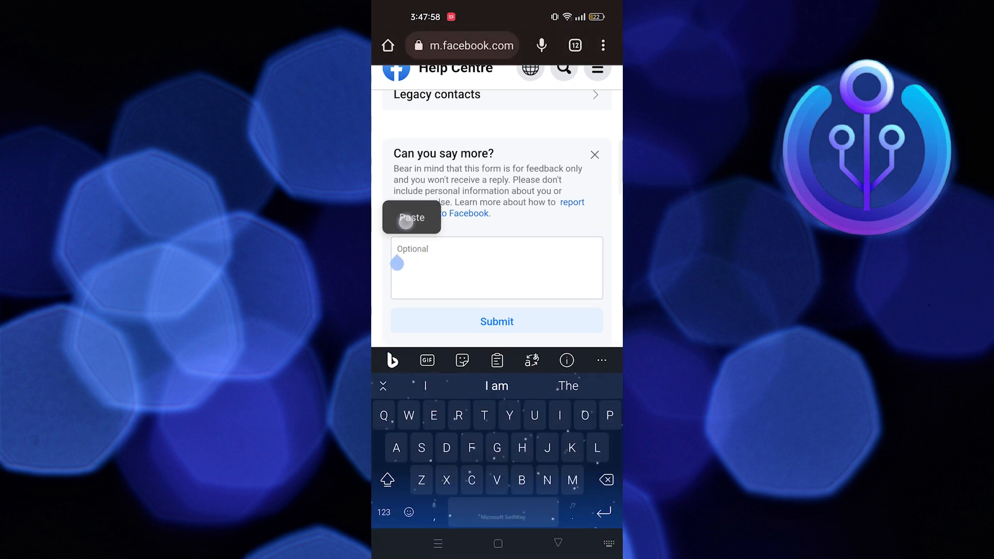
Step: Paste and complete the message asking to recover a permanently deleted Facebook account
click(411, 217)
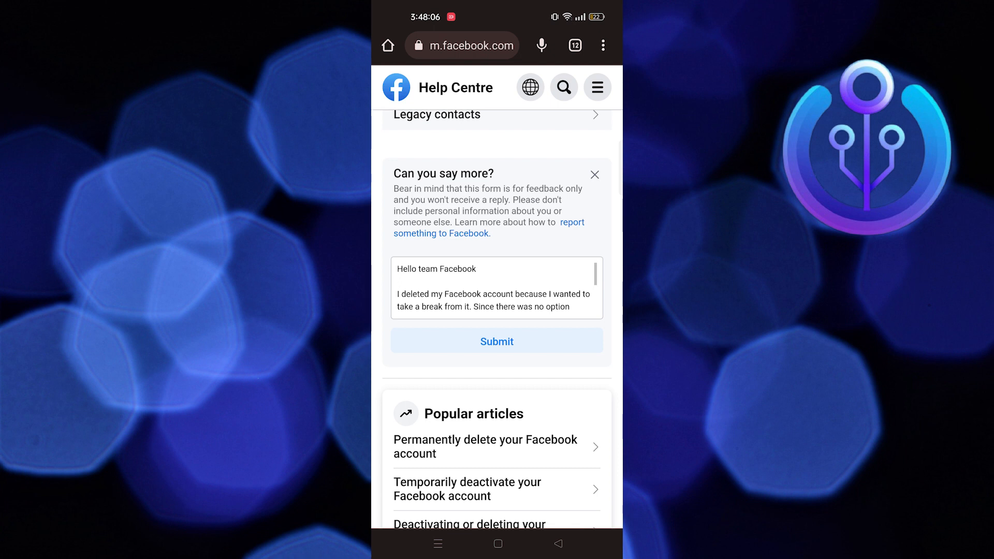
text(available to temporarily deactivate my Facebook account I deleted it so that I could log in after 29)
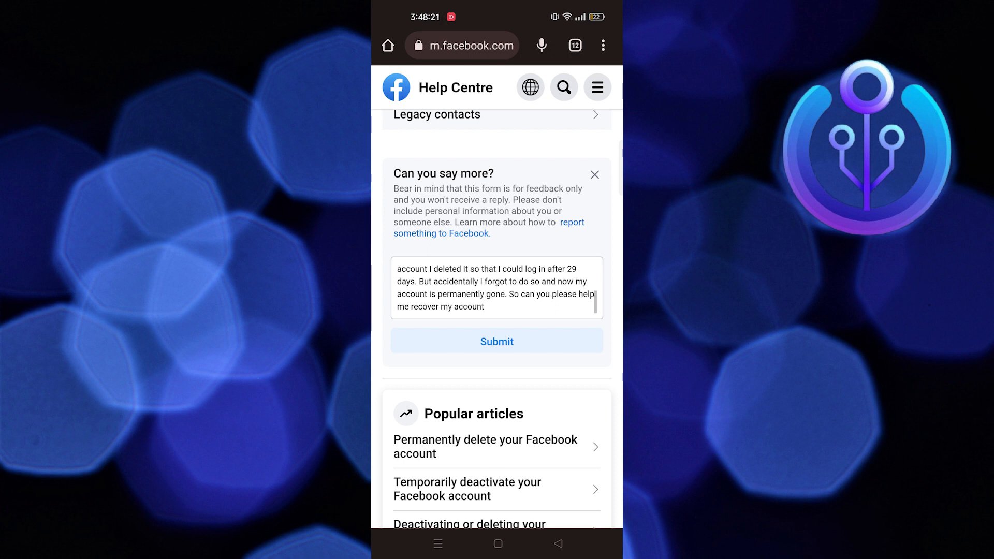
click(497, 288)
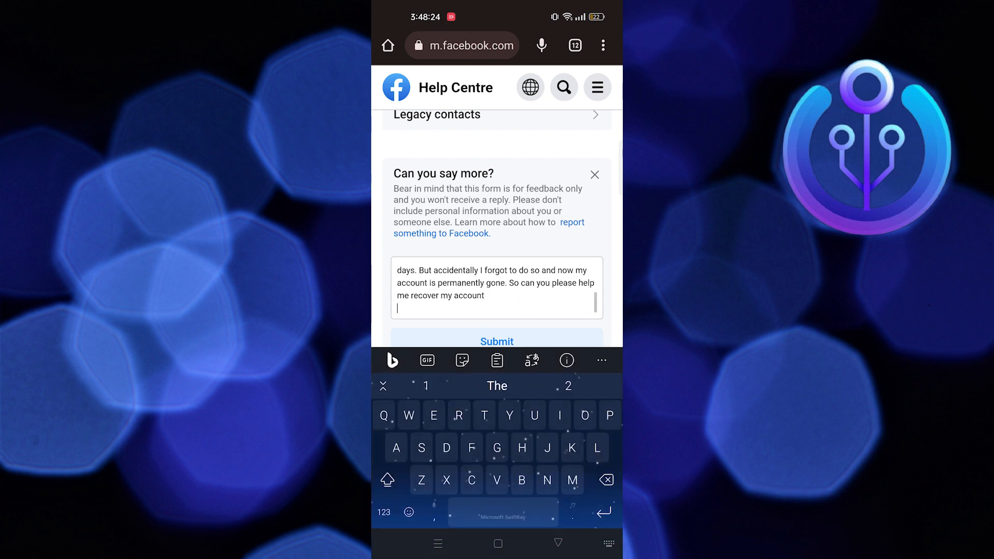
text(Phone :)
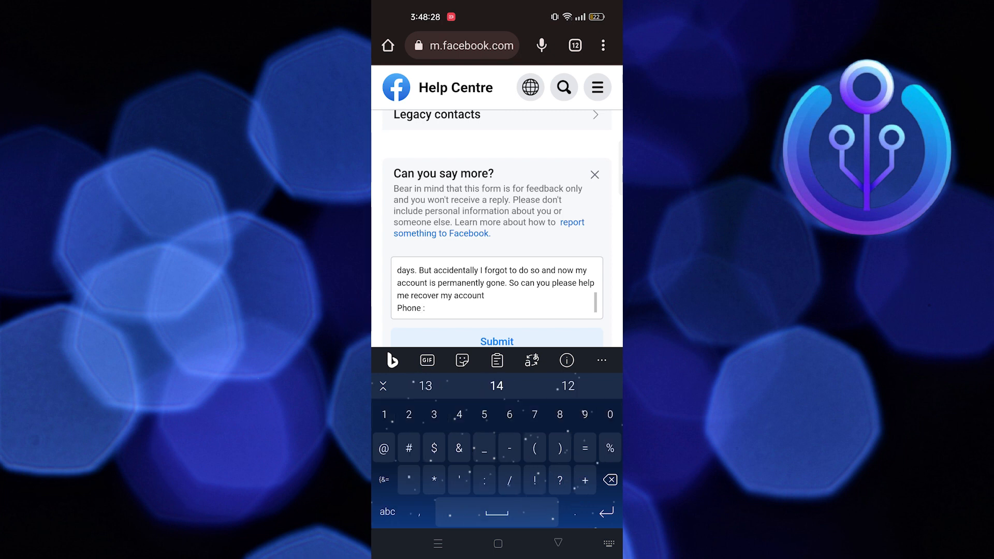
text(1234)
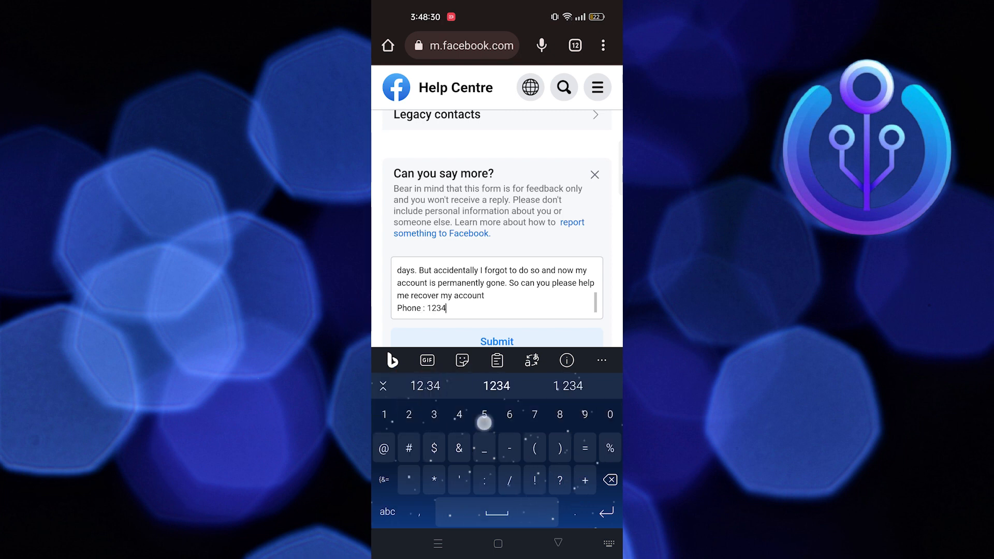
text(5678)
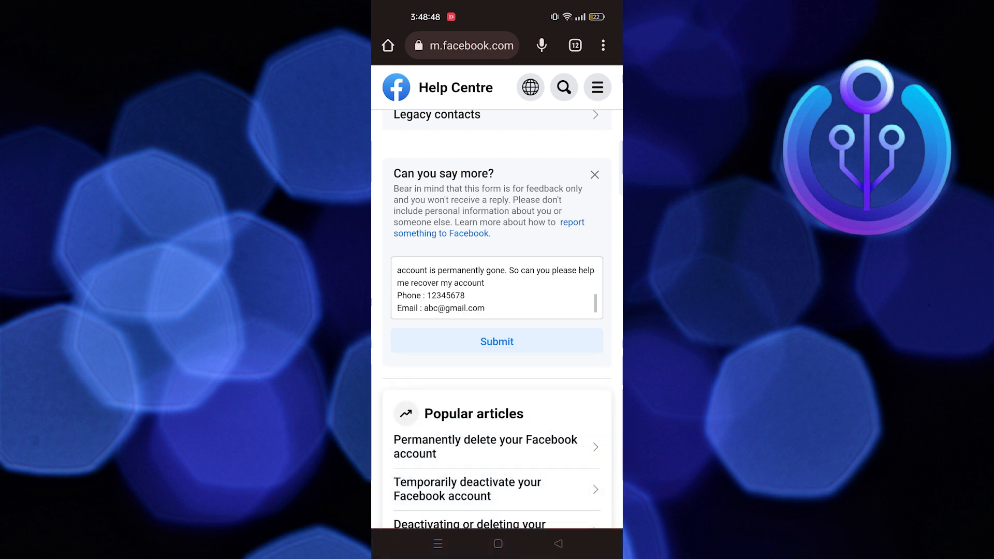
scroll(up, 3)
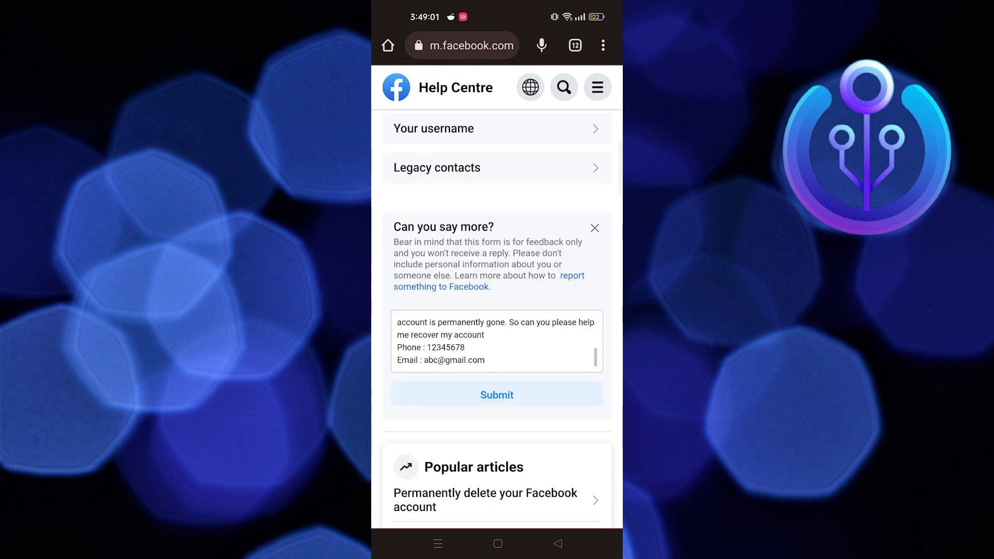